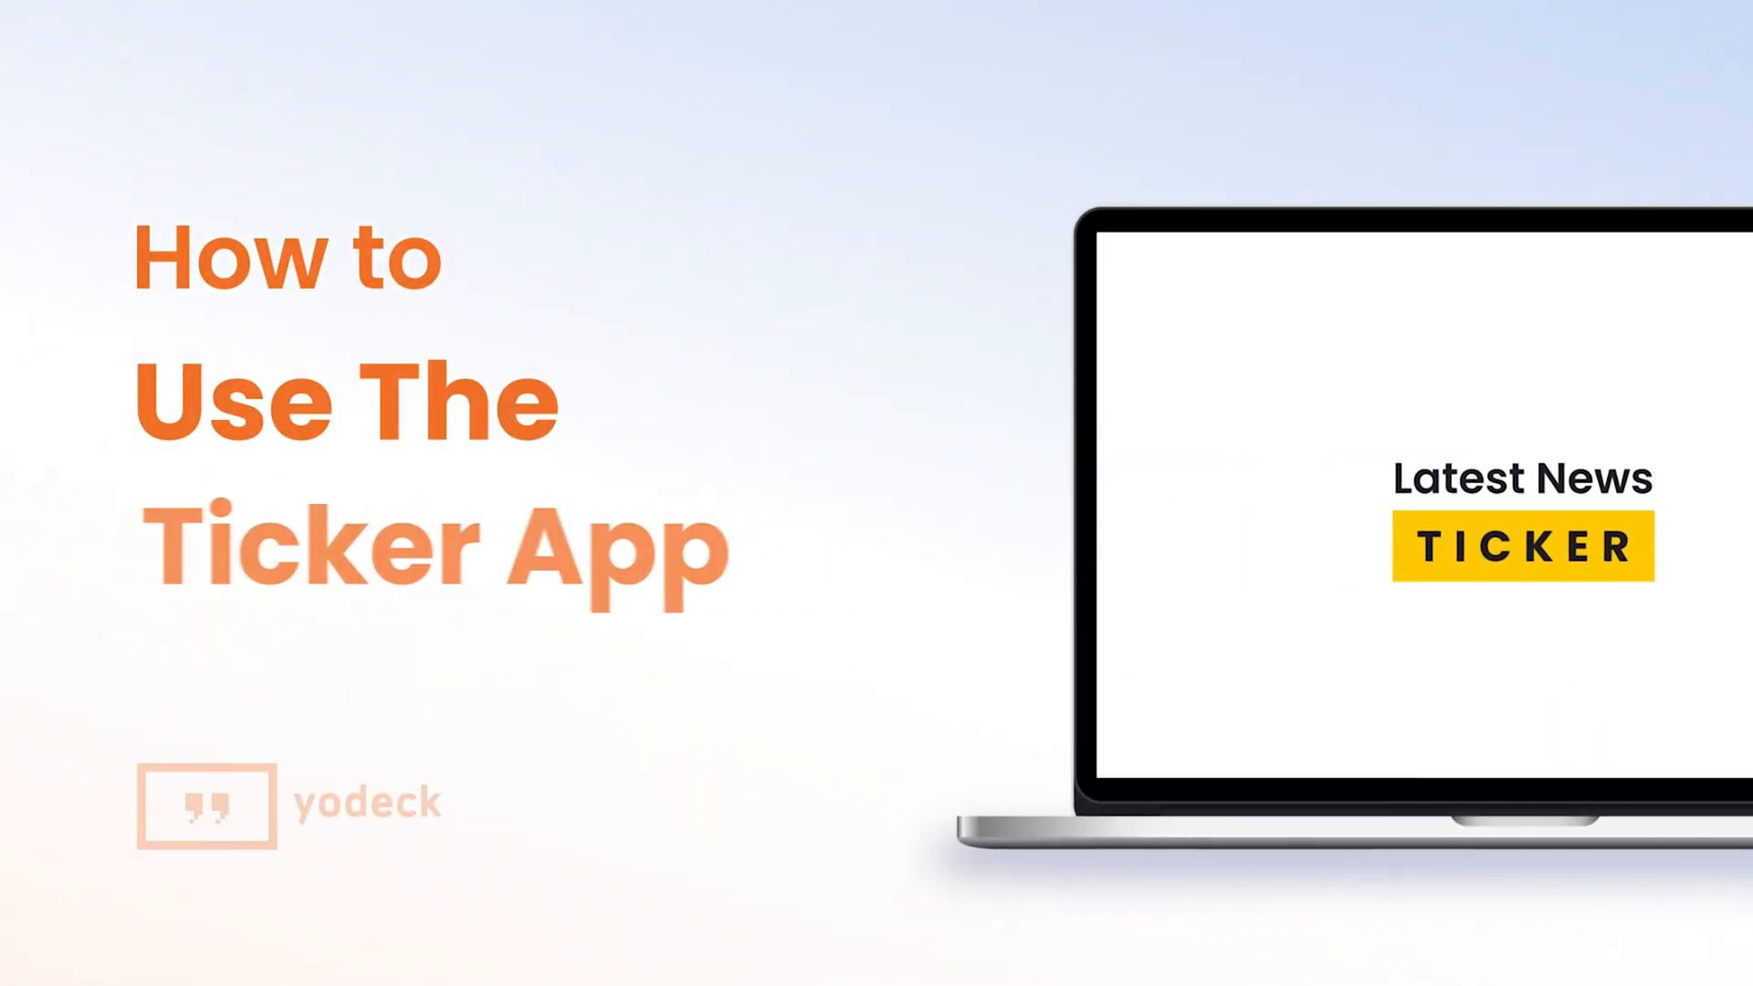
From Apps, add a new app and preview the Ticker app
left_click(65, 239)
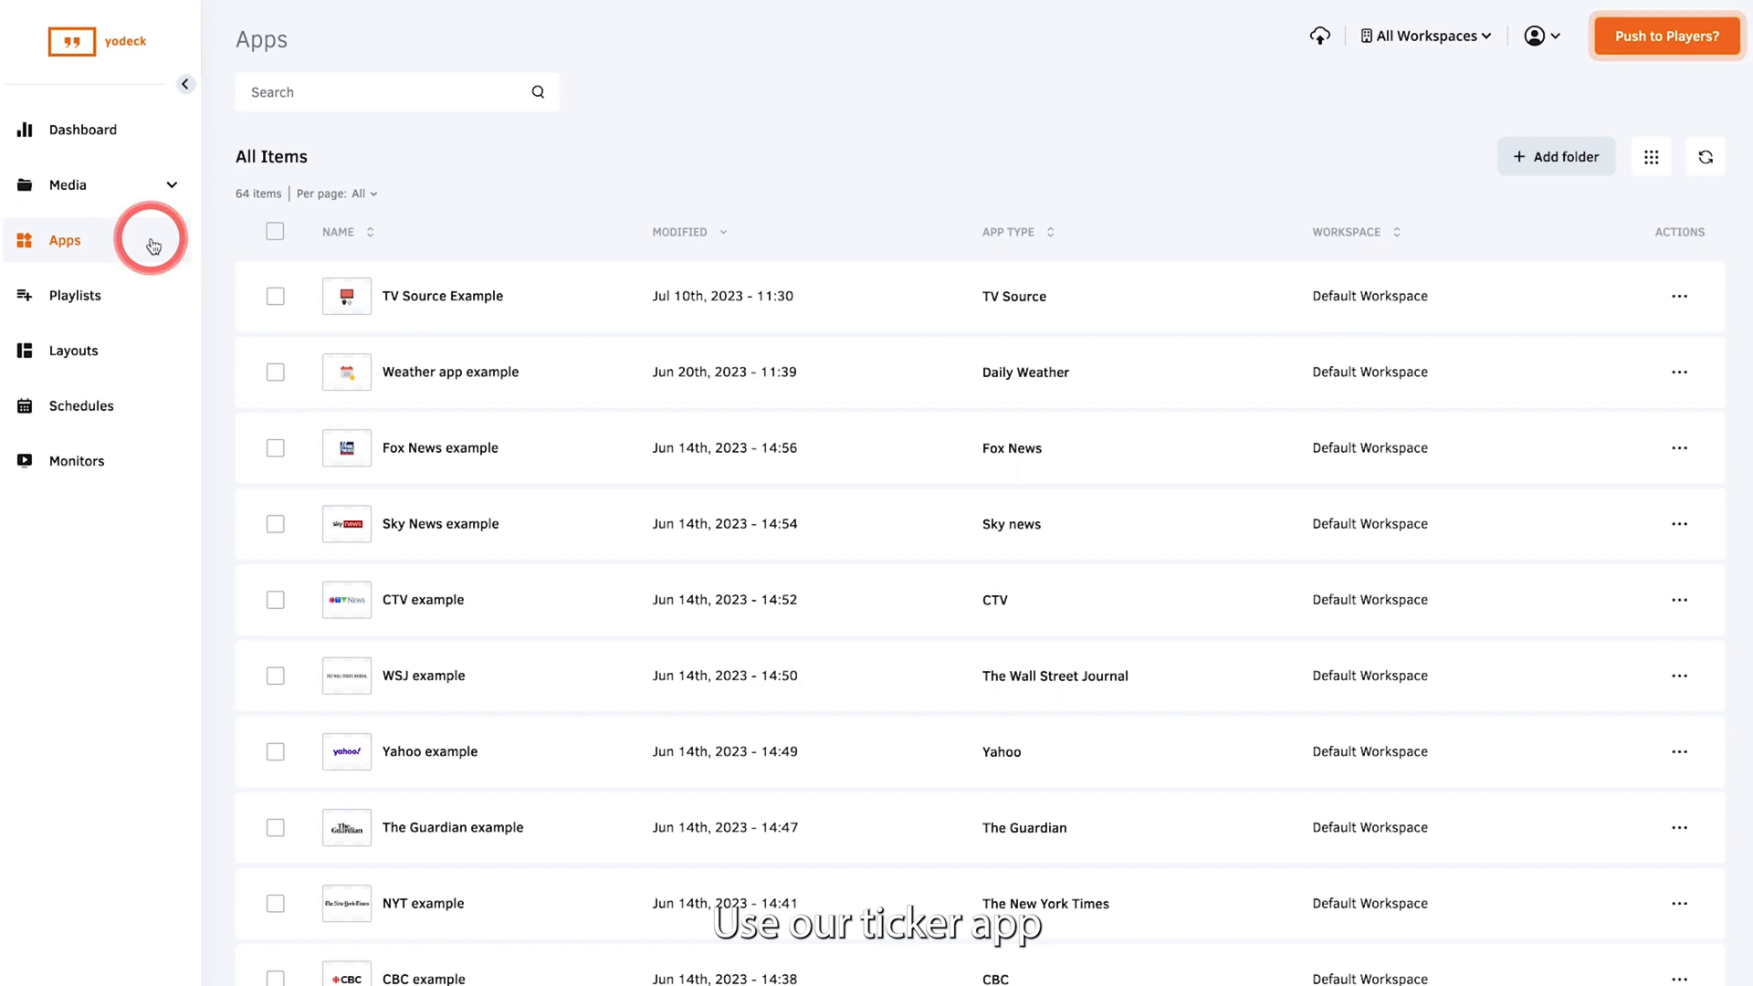
left_click(65, 239)
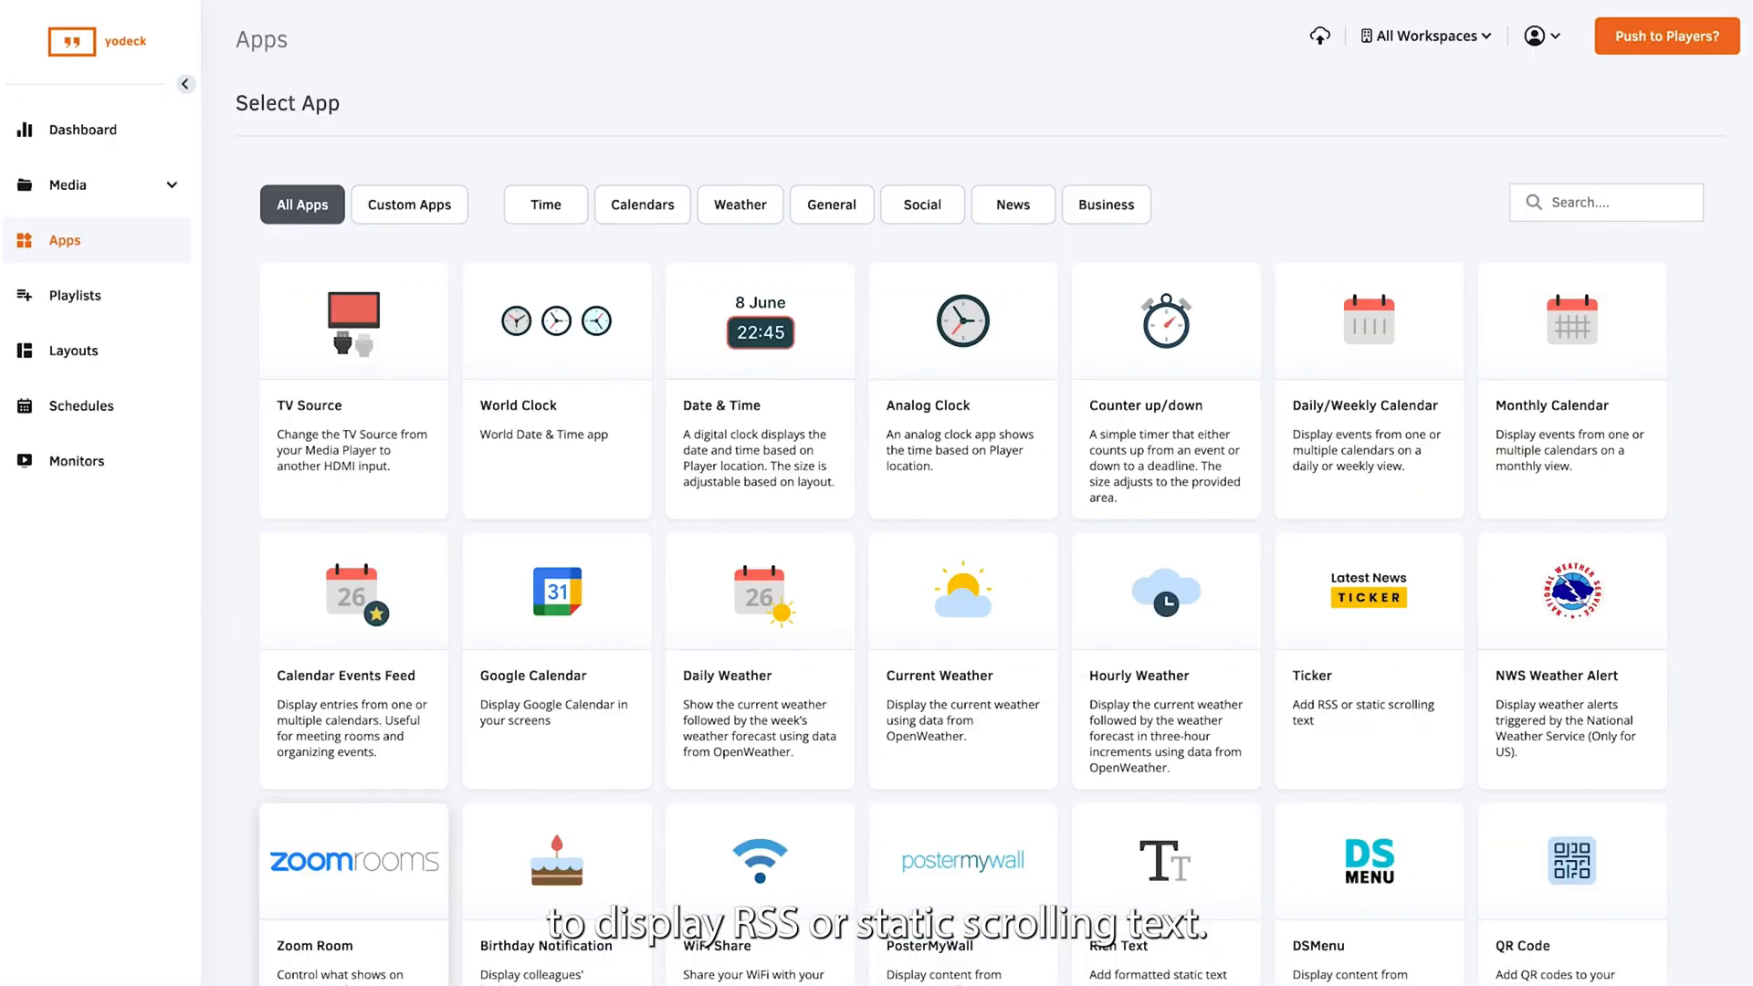
left_click(1367, 591)
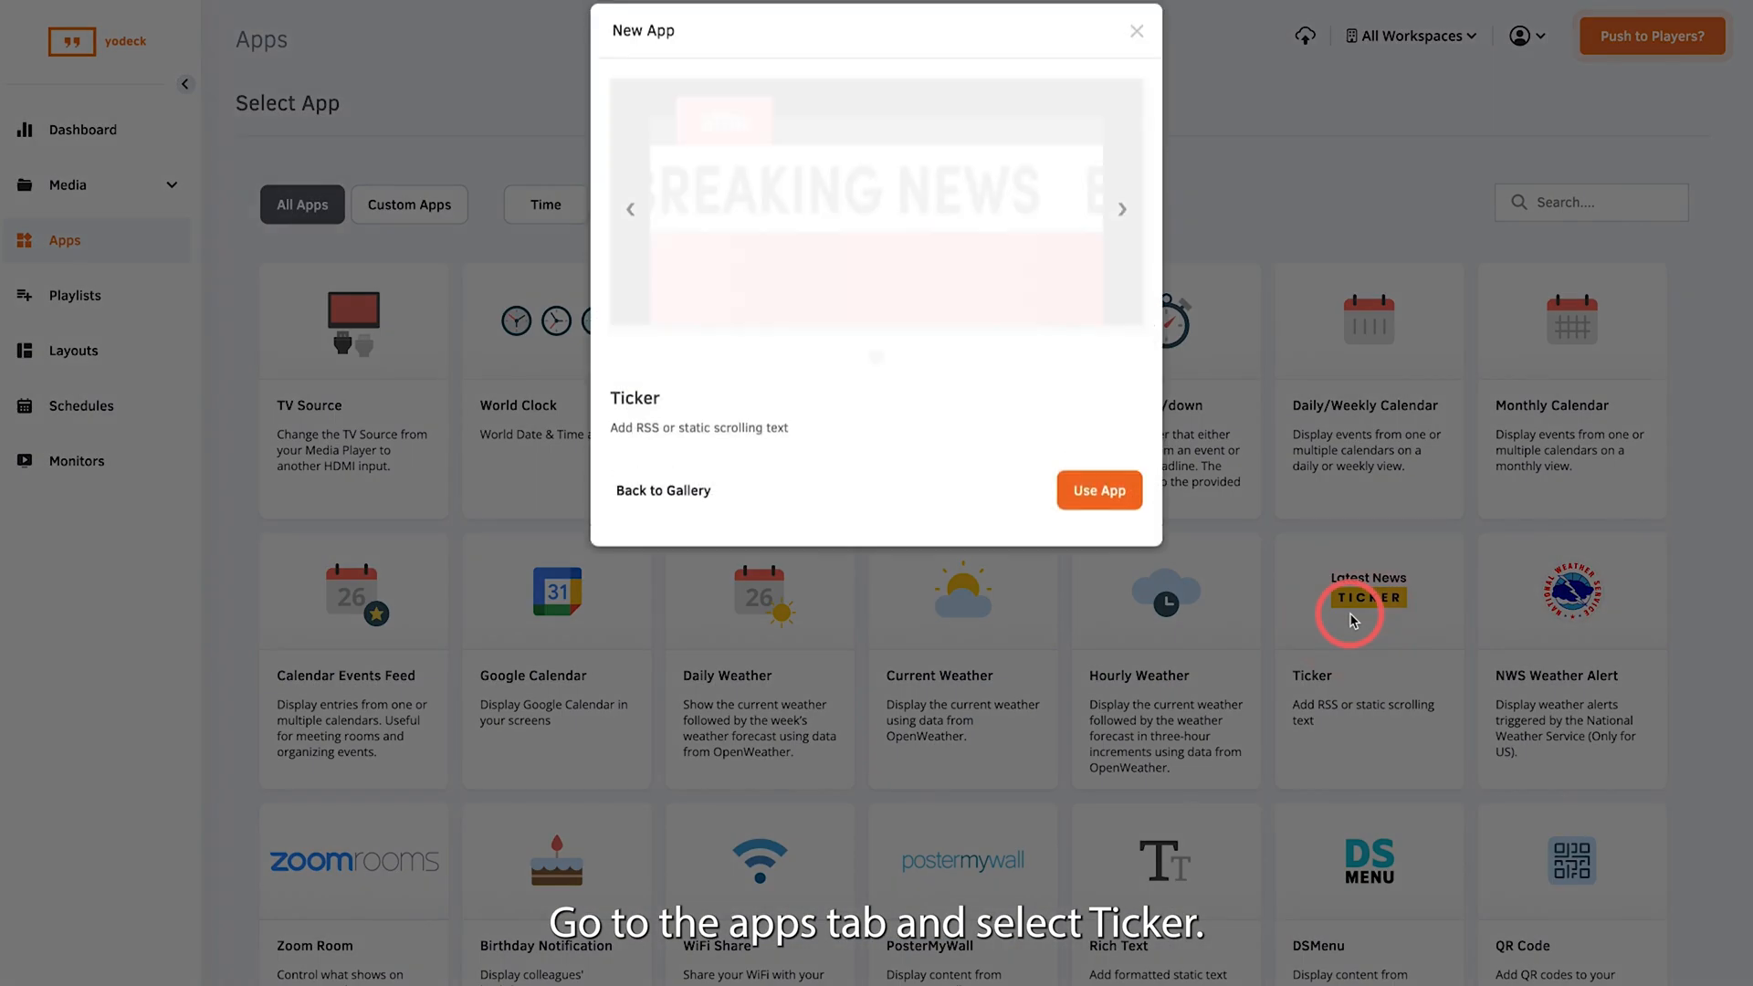
Start the Ticker app named 'Ticker example', 15-second duration, and raise the speed
left_click(1097, 489)
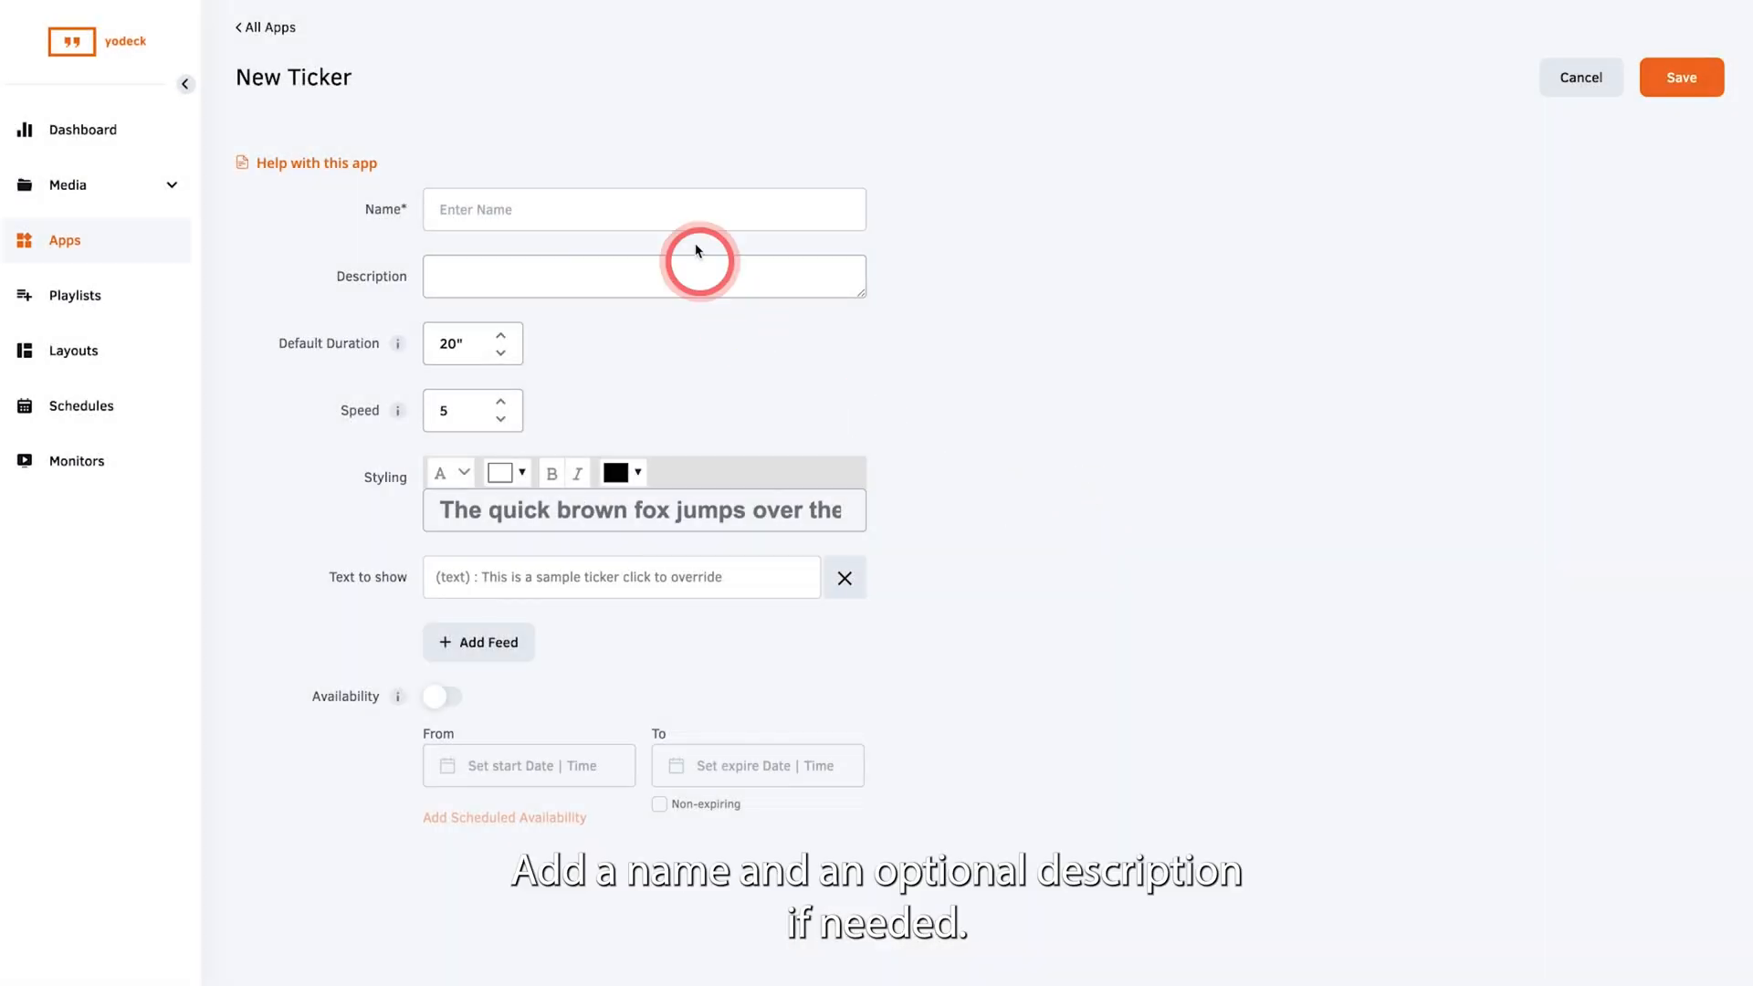
type("Ticker example")
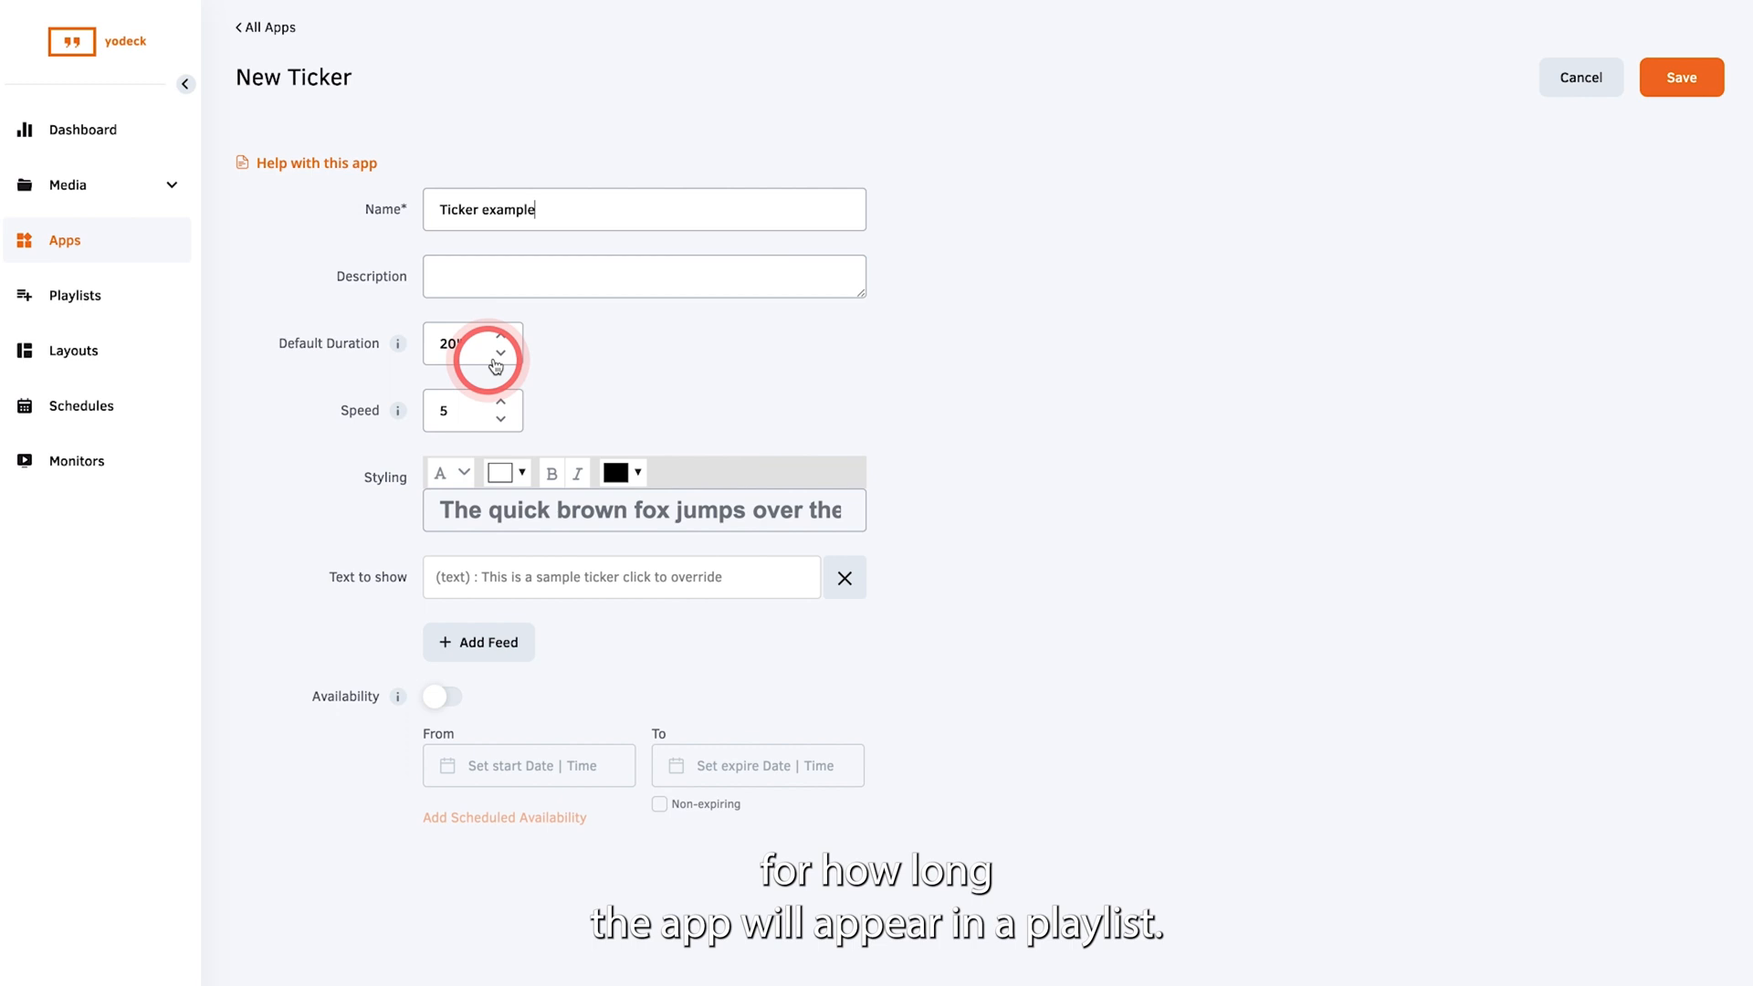
left_click(500, 357)
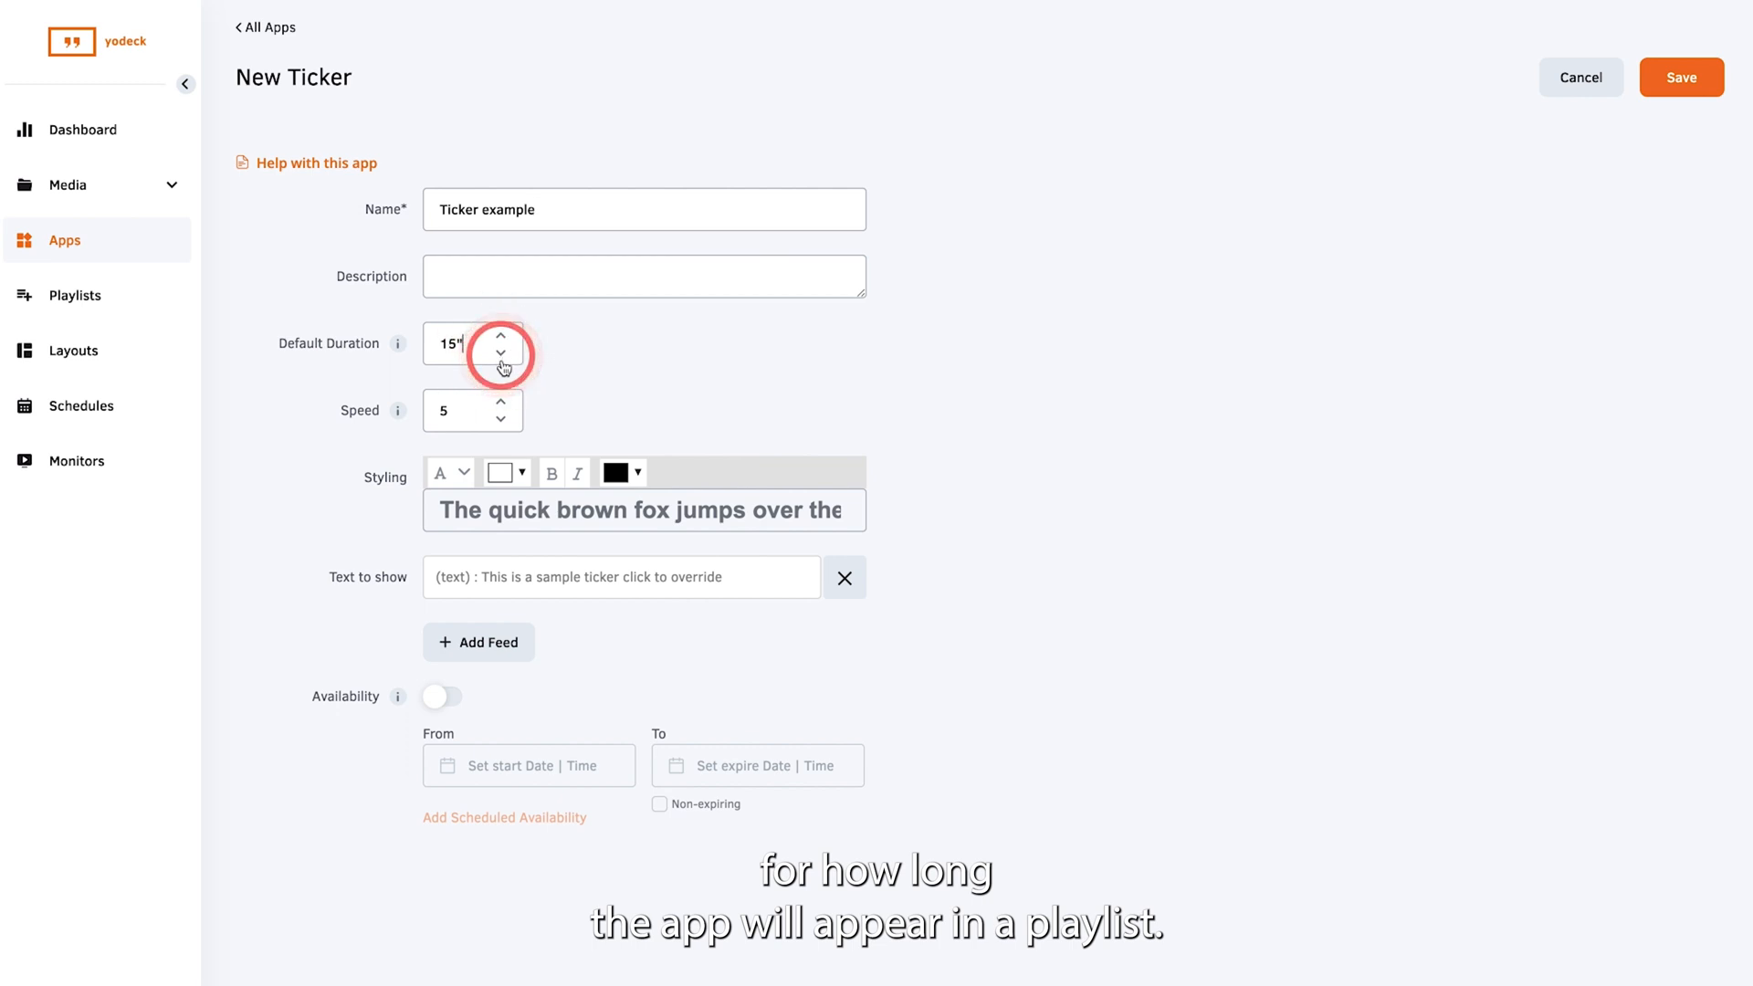
left_click(501, 403)
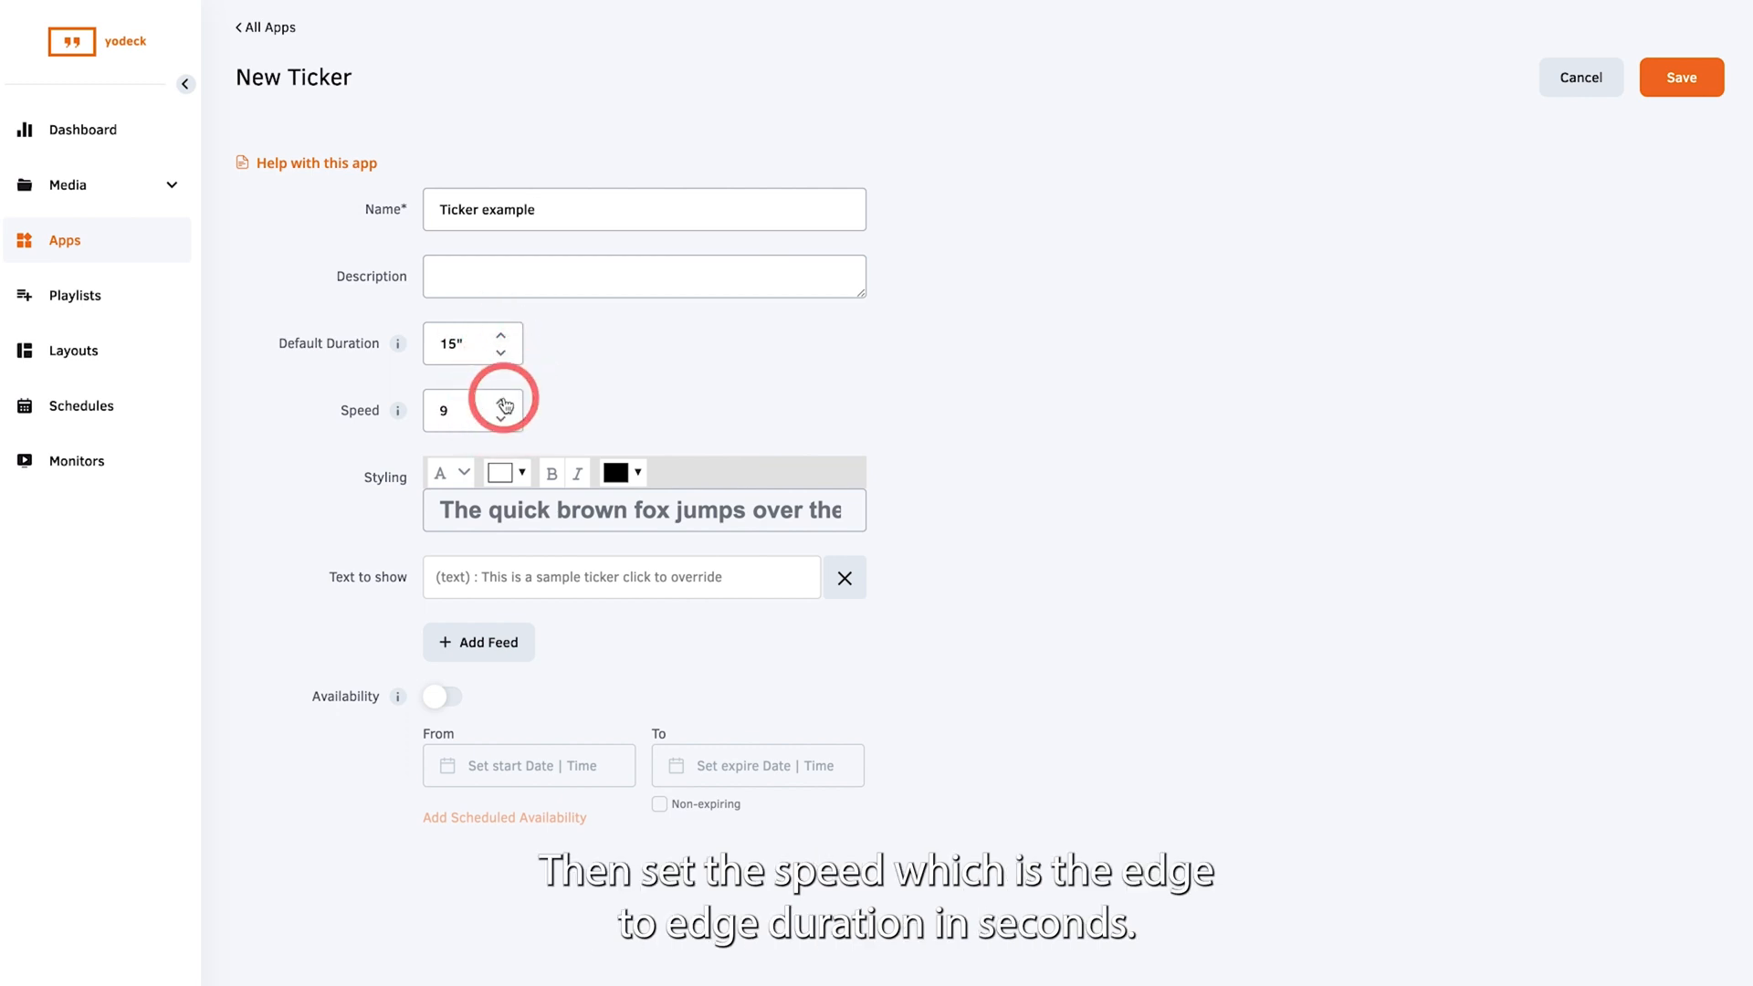
left_click(501, 402)
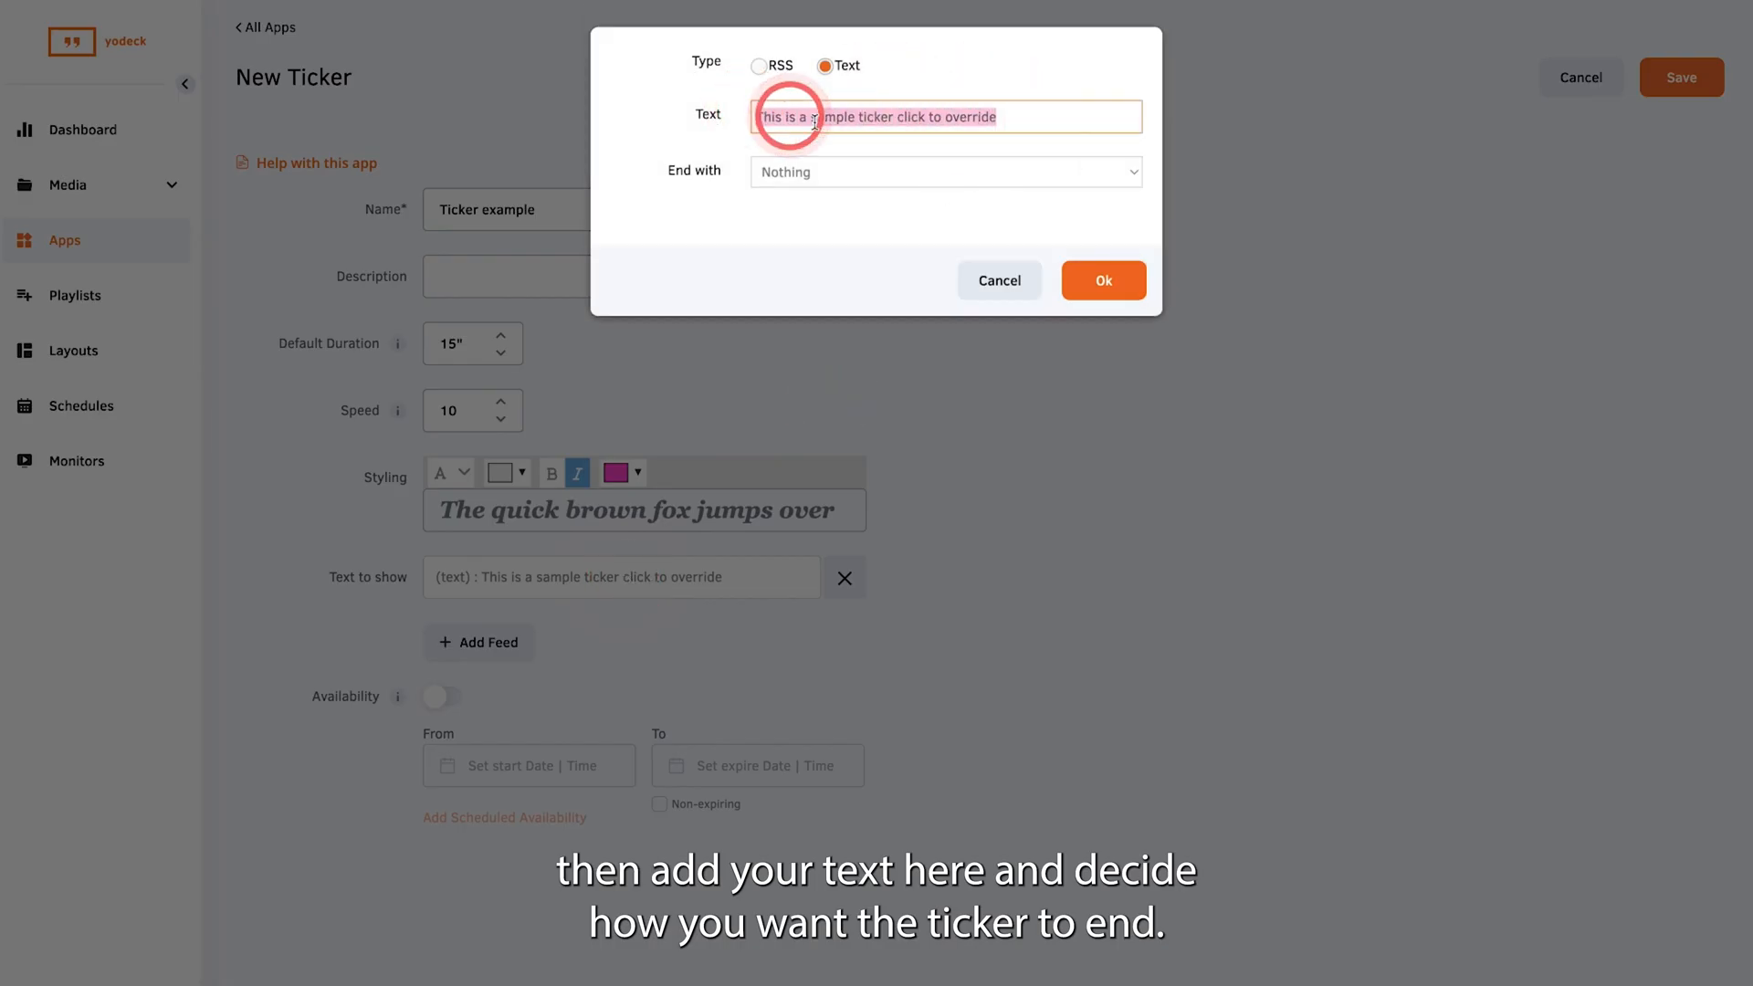
Set the ticker text to end with 'Empty space, half length'
left_click(945, 171)
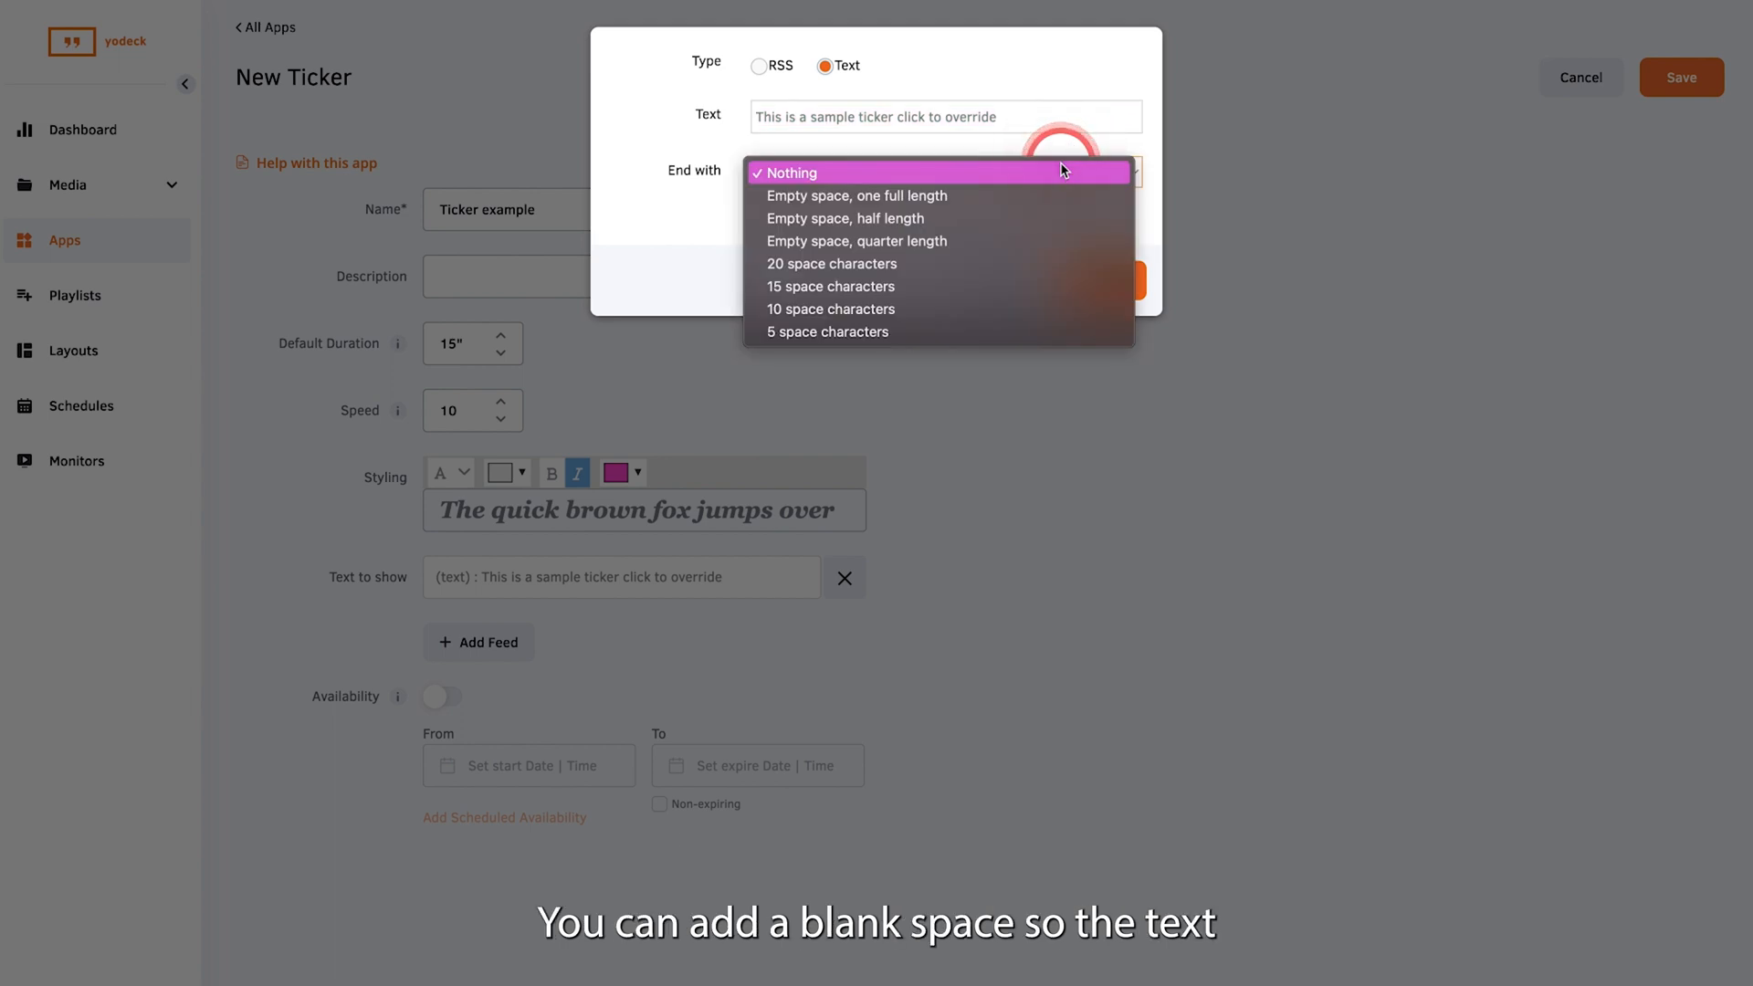
mouse_move(1066, 218)
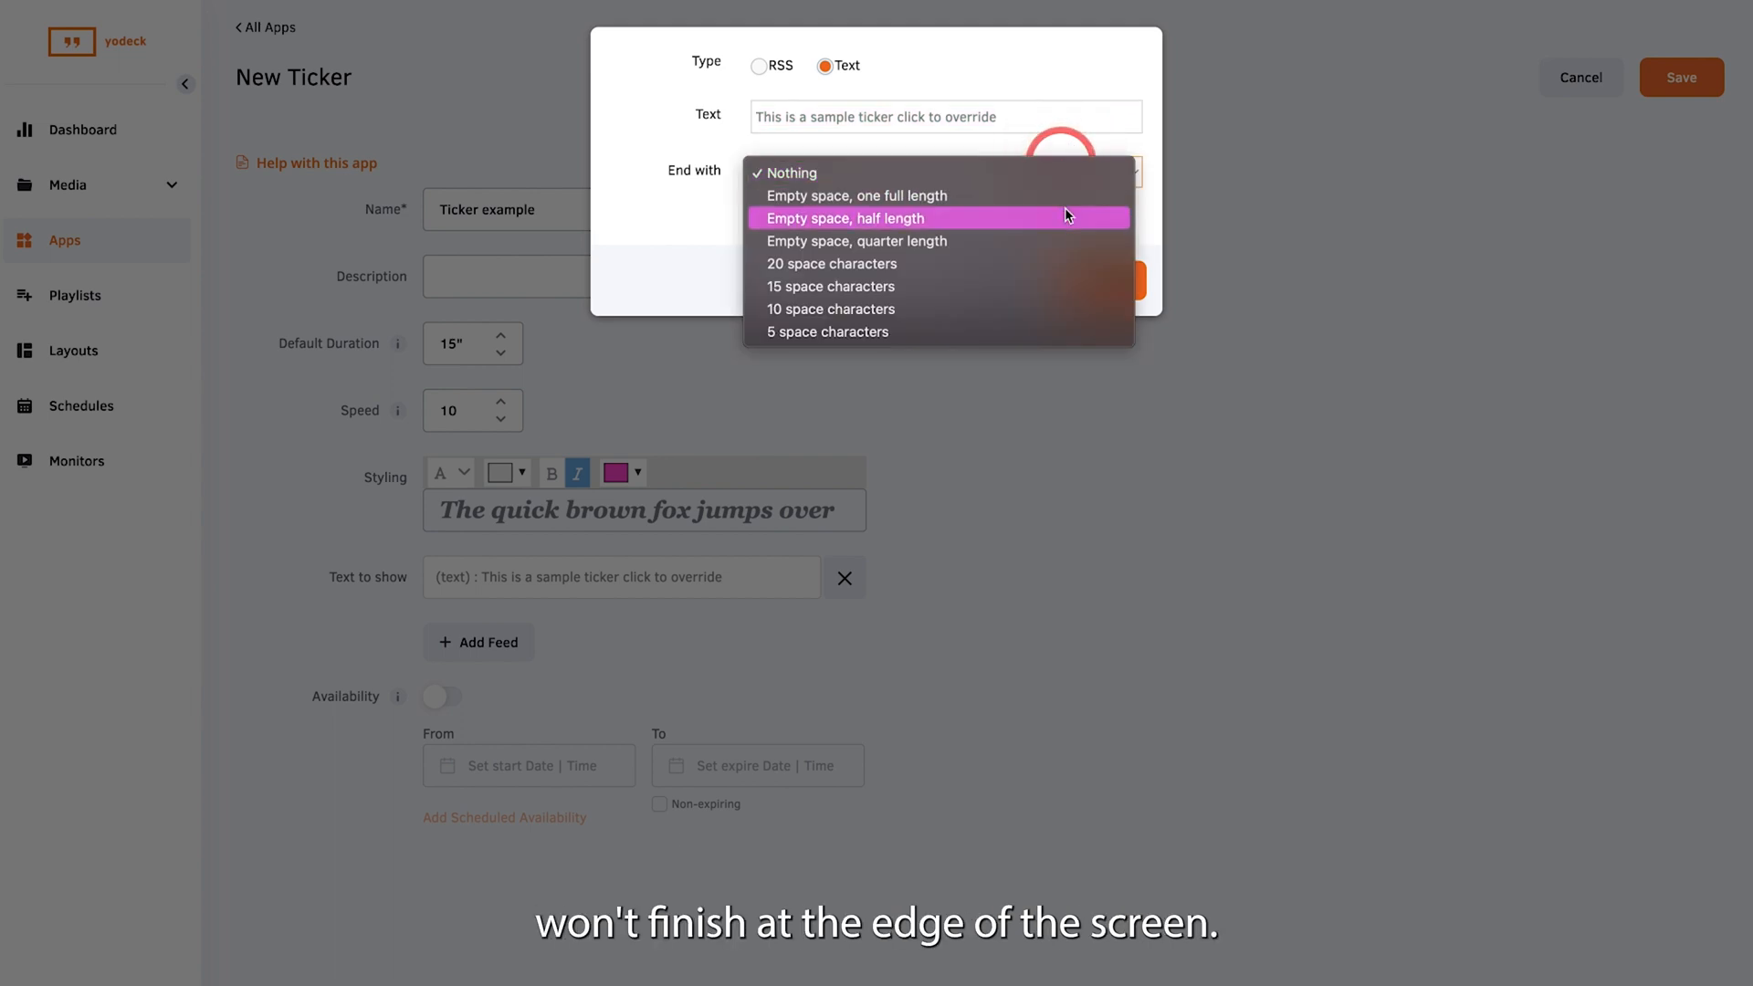
left_click(857, 217)
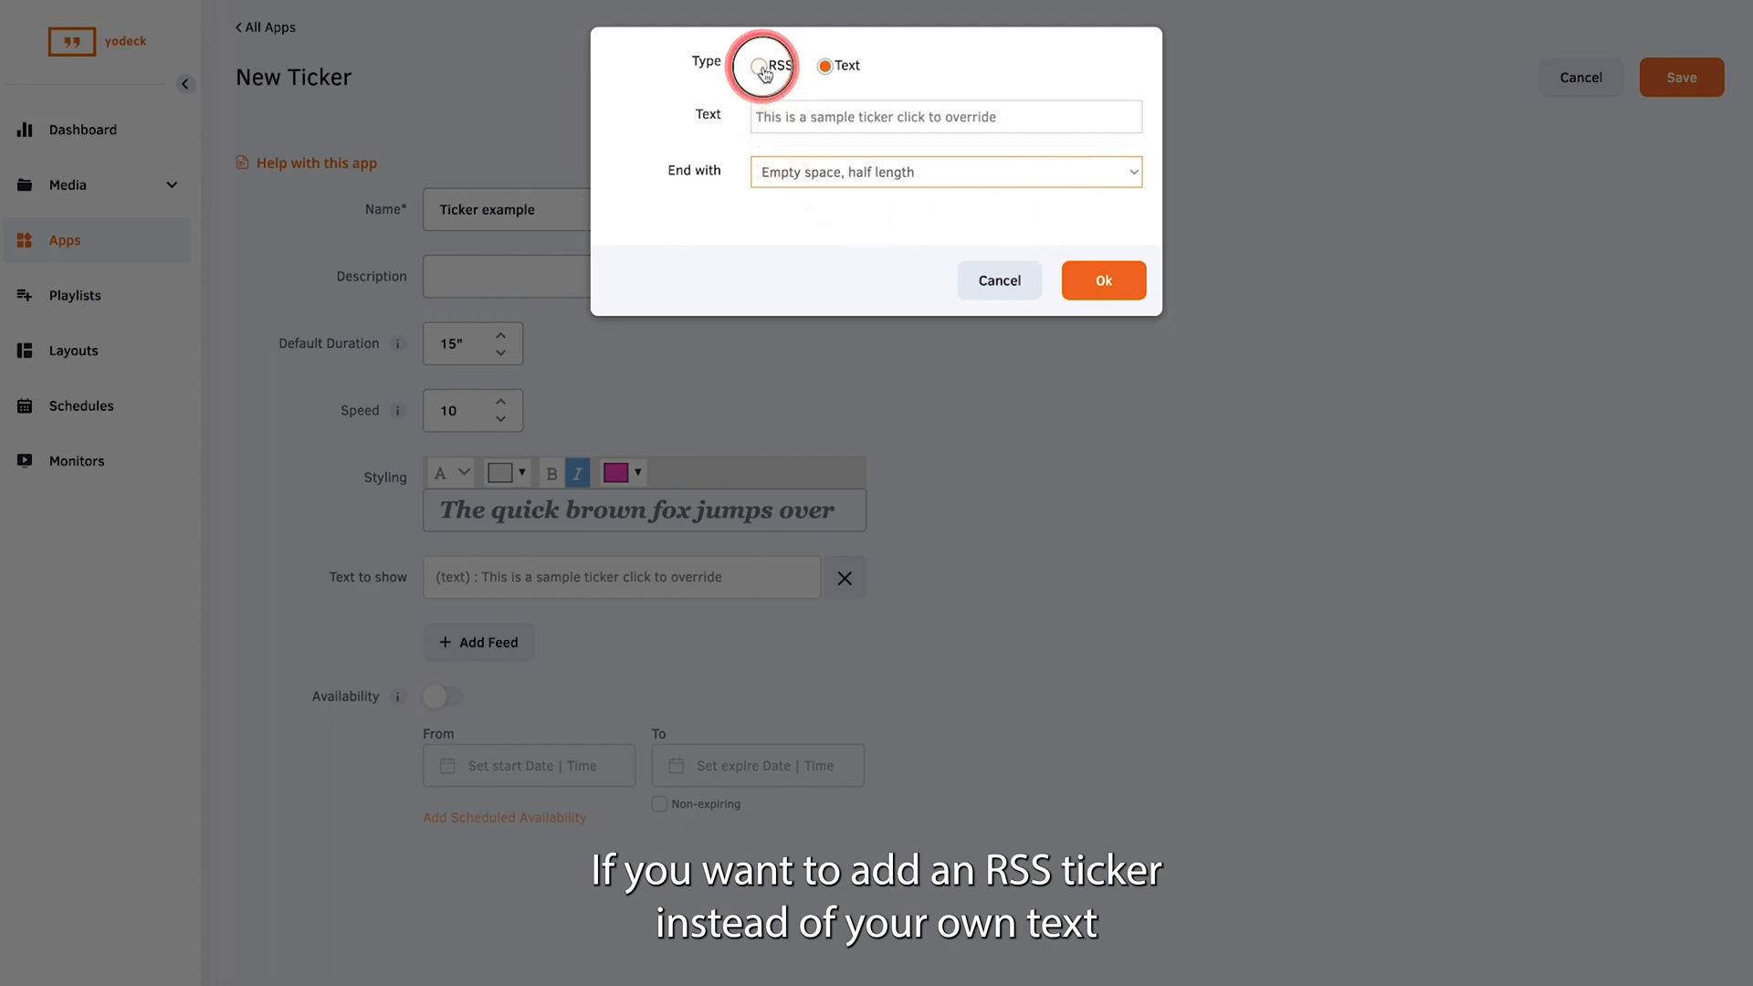
Switch the ticker to an RSS feed showing 'Time, Title, Description', and confirm
left_click(758, 65)
type("7")
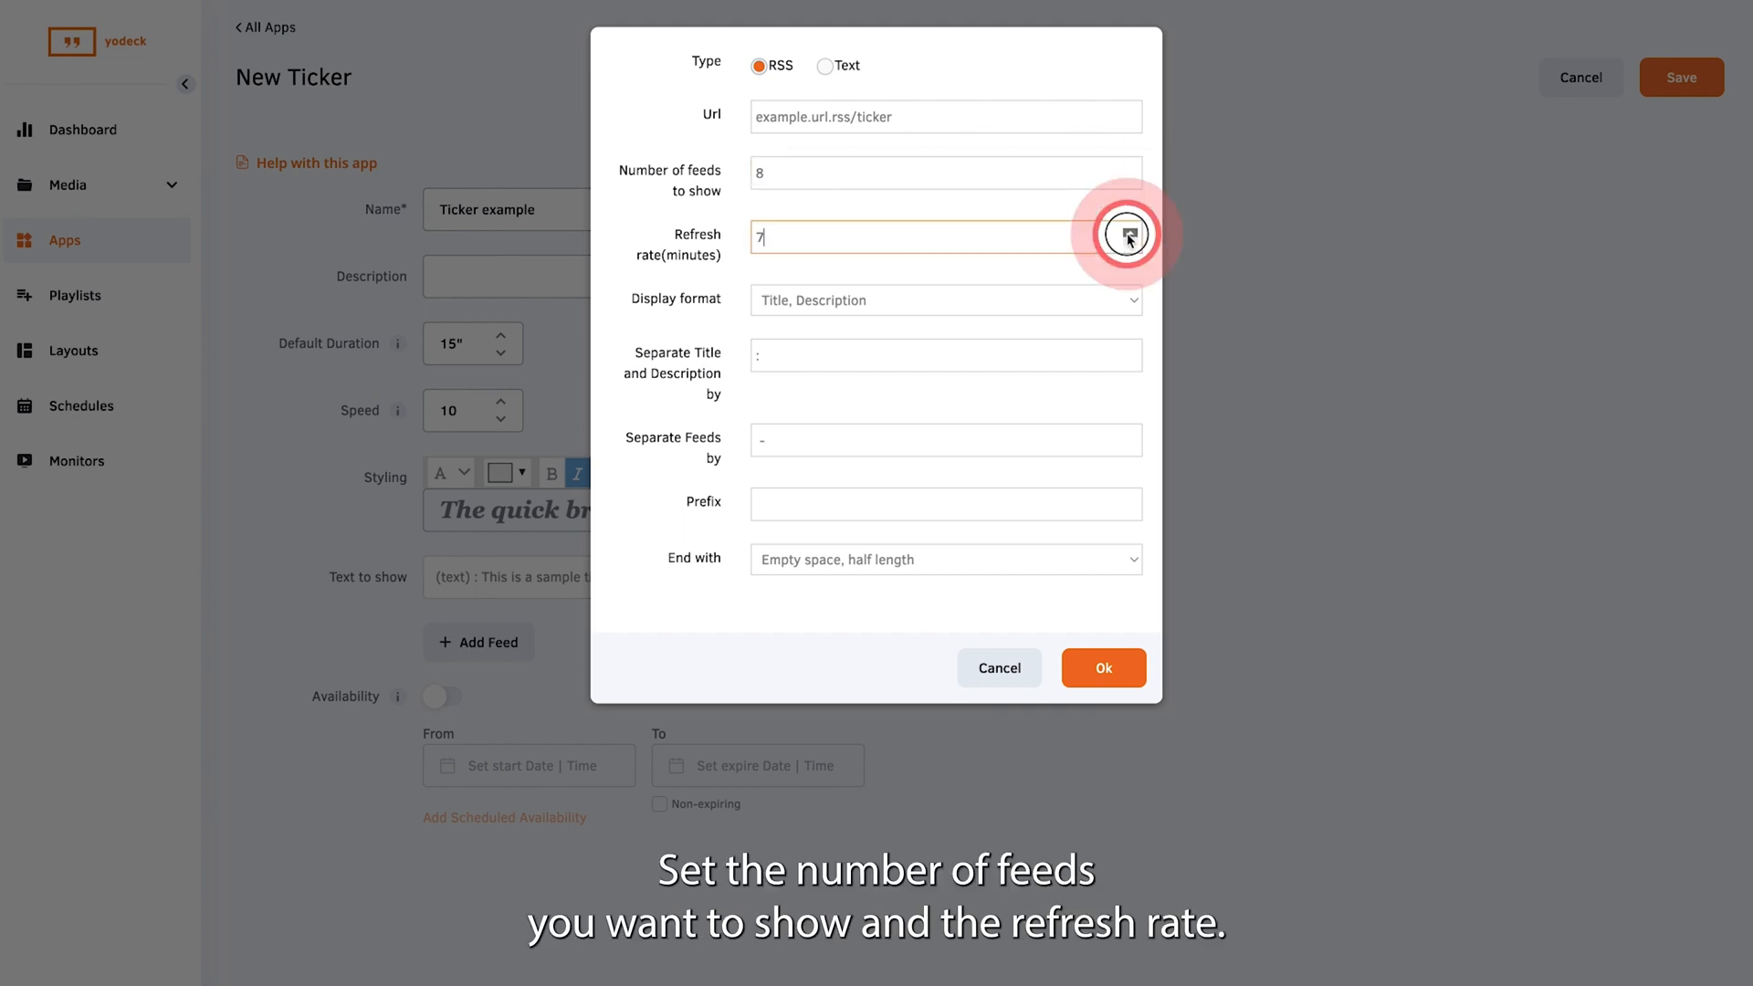
left_click(1100, 299)
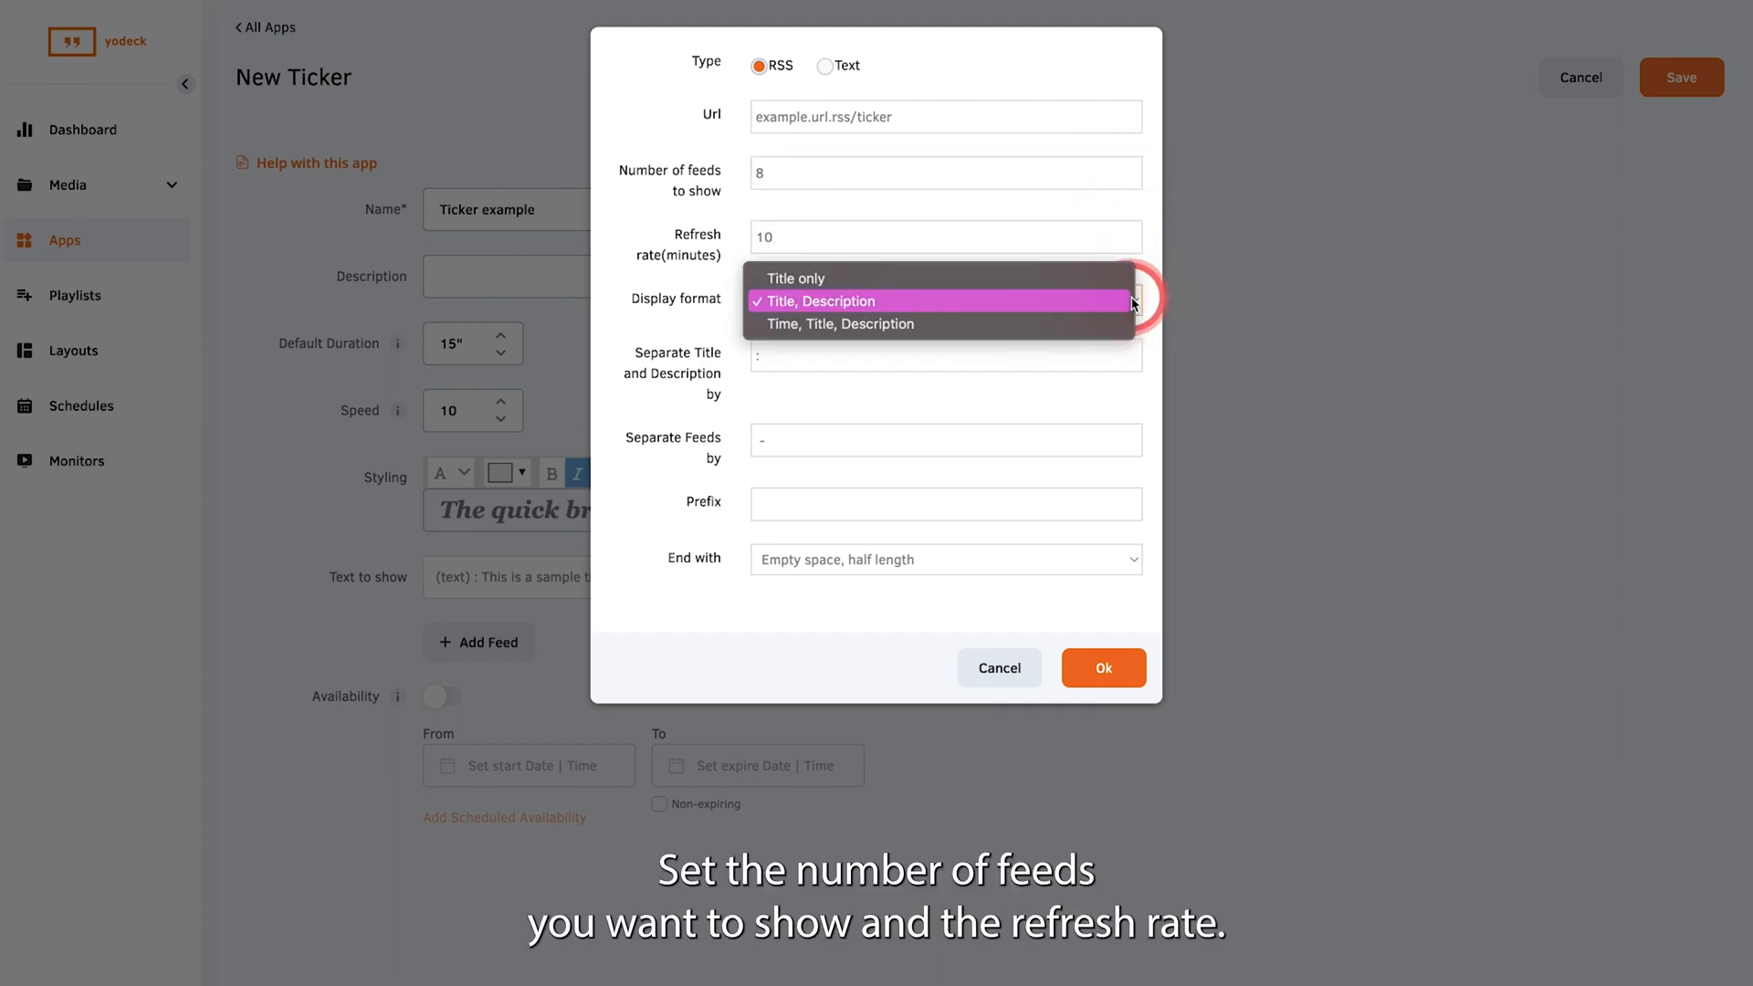
left_click(841, 324)
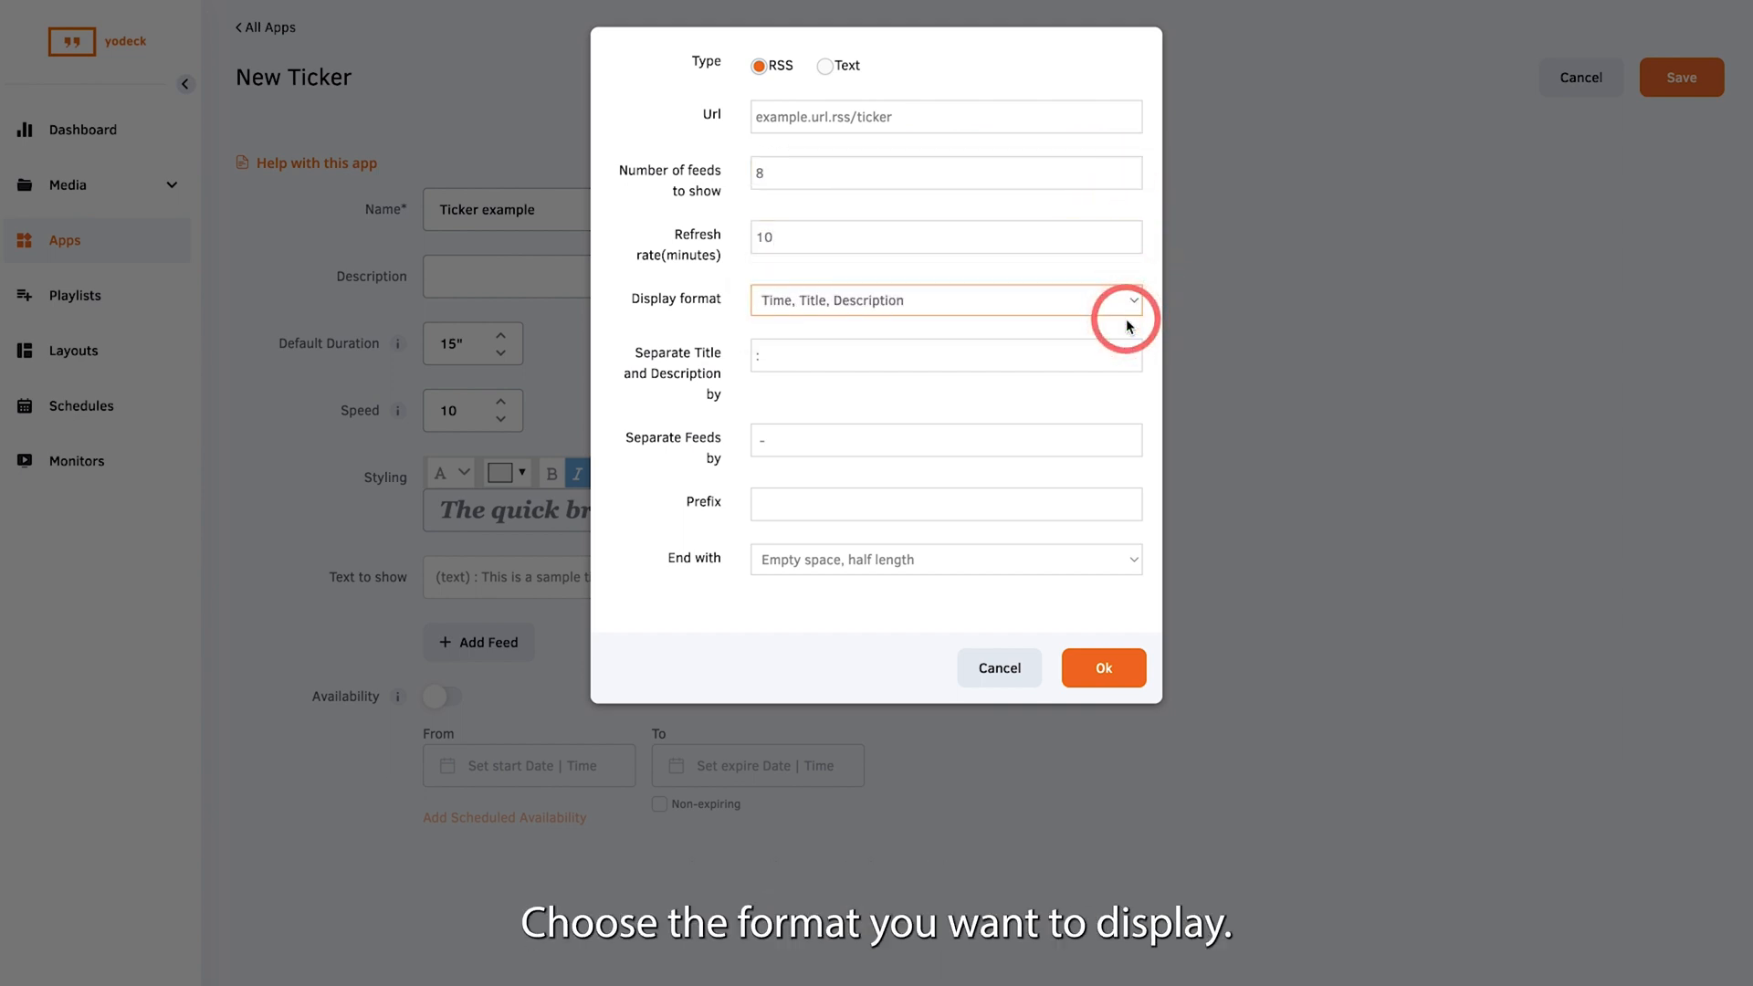
left_click(1102, 668)
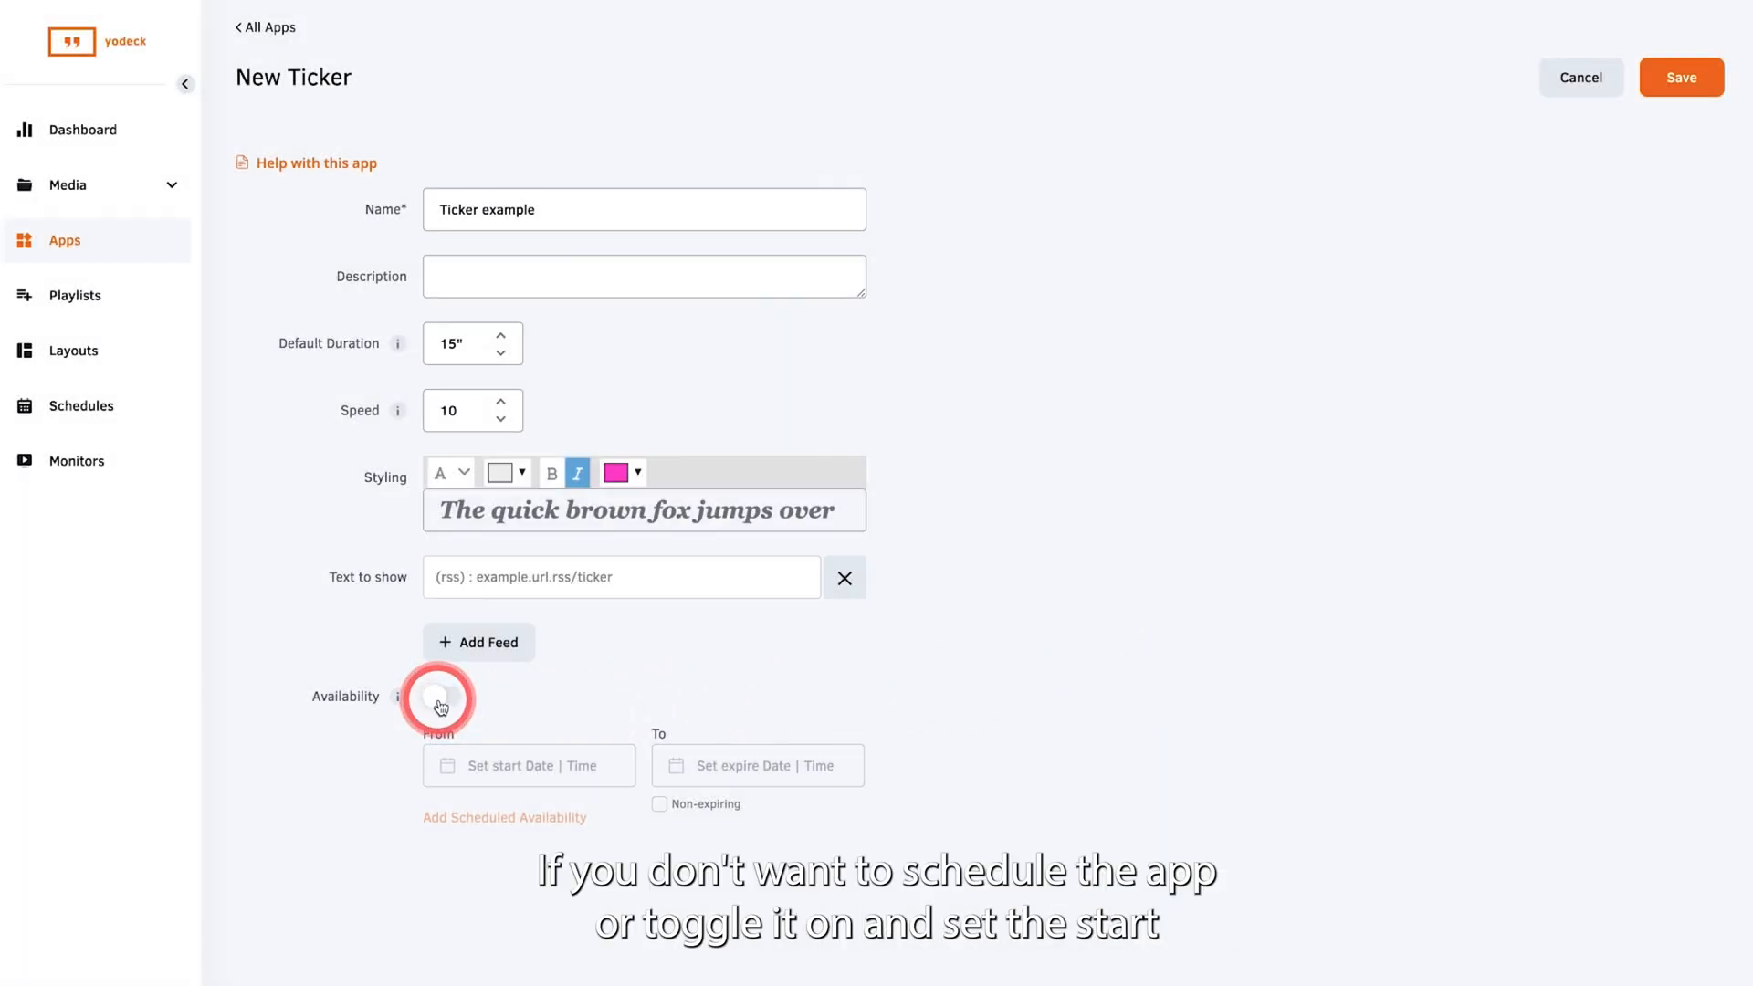
Toggle availability scheduling, pick an end date, then turn it off and save
left_click(437, 706)
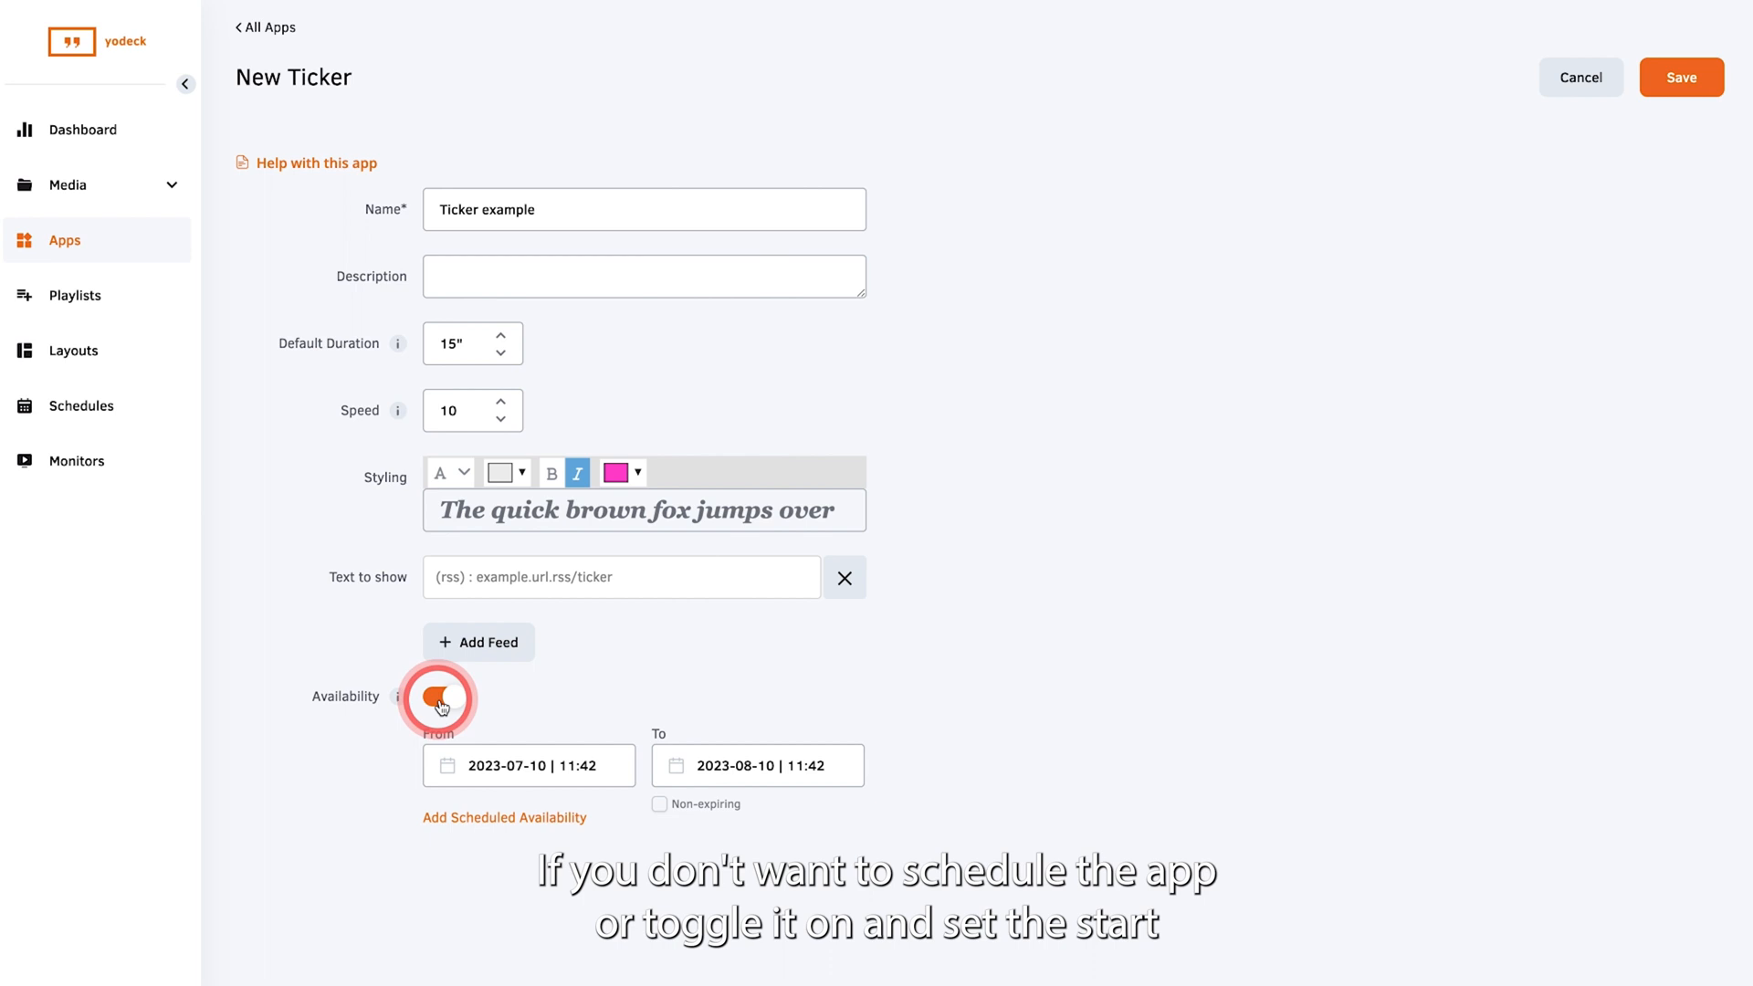
left_click(443, 697)
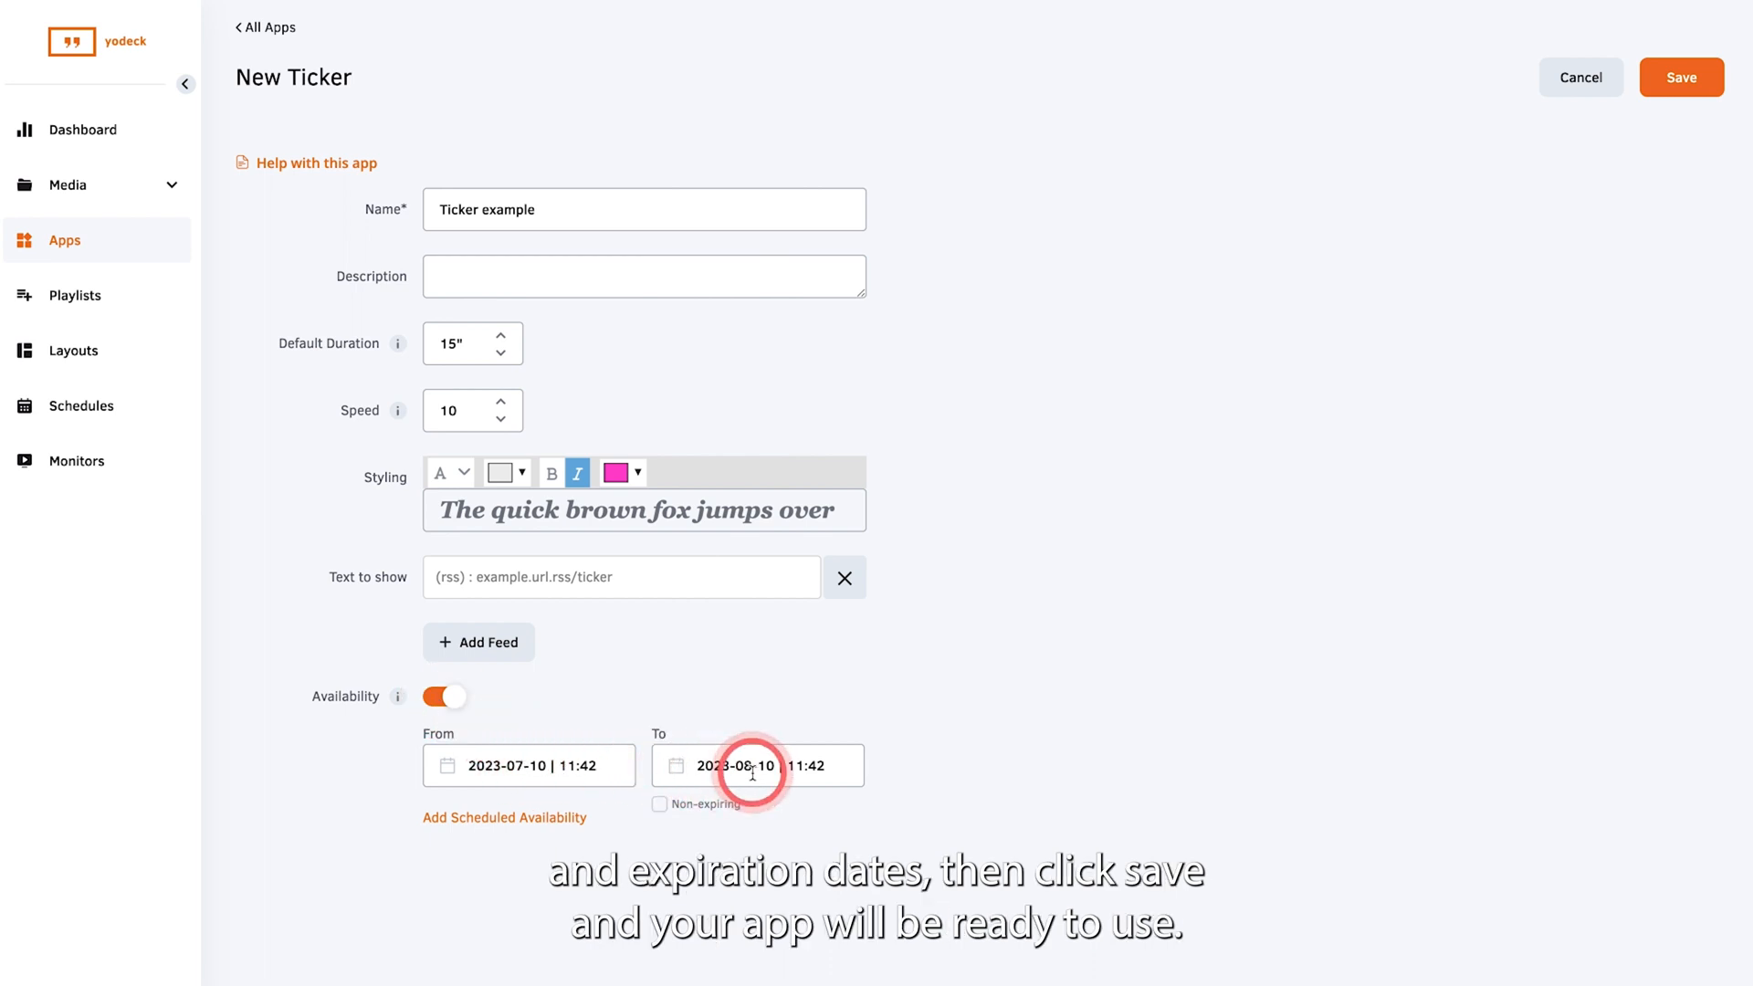
left_click(443, 697)
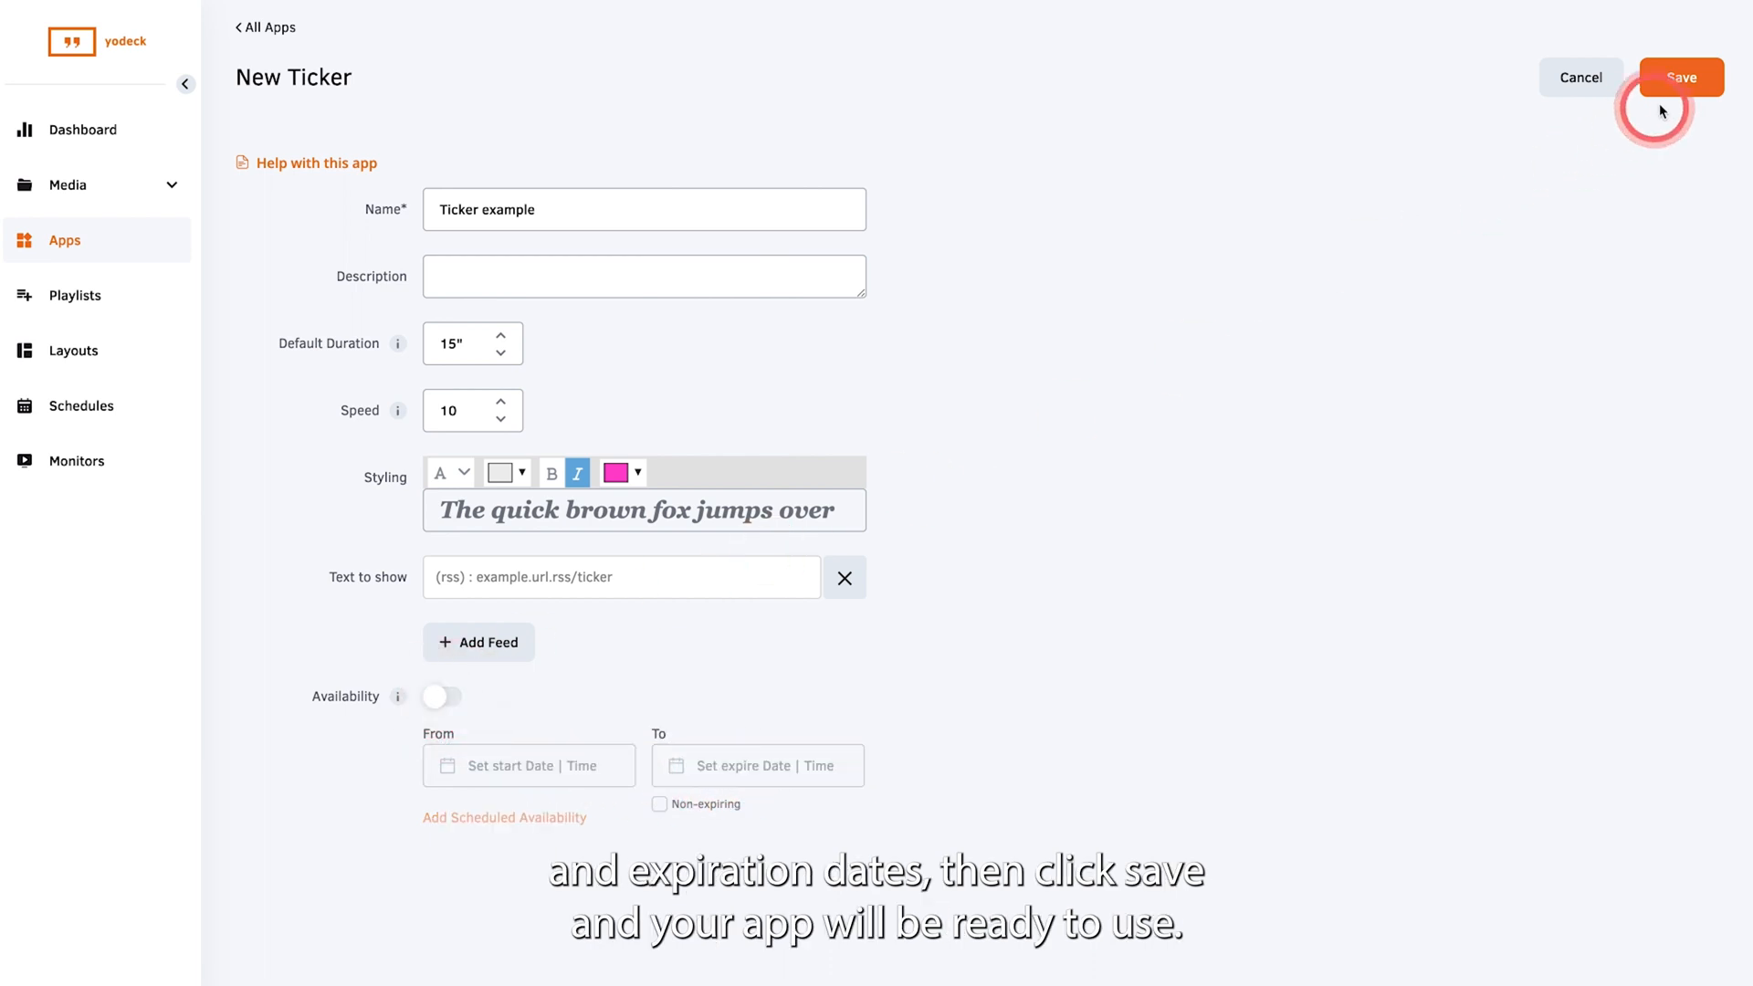